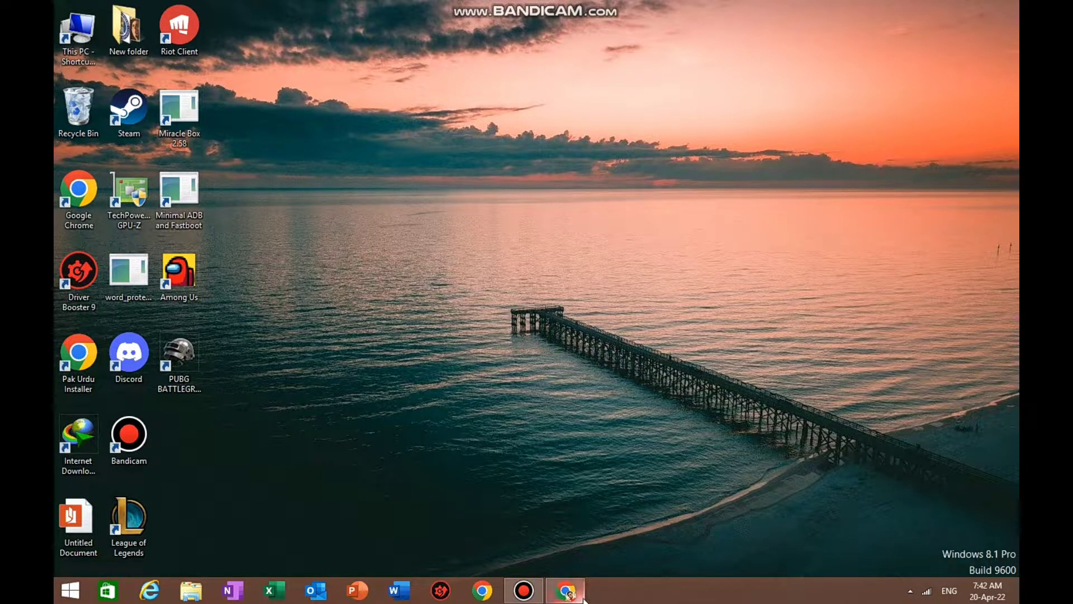
pyautogui.moveTo(564, 590)
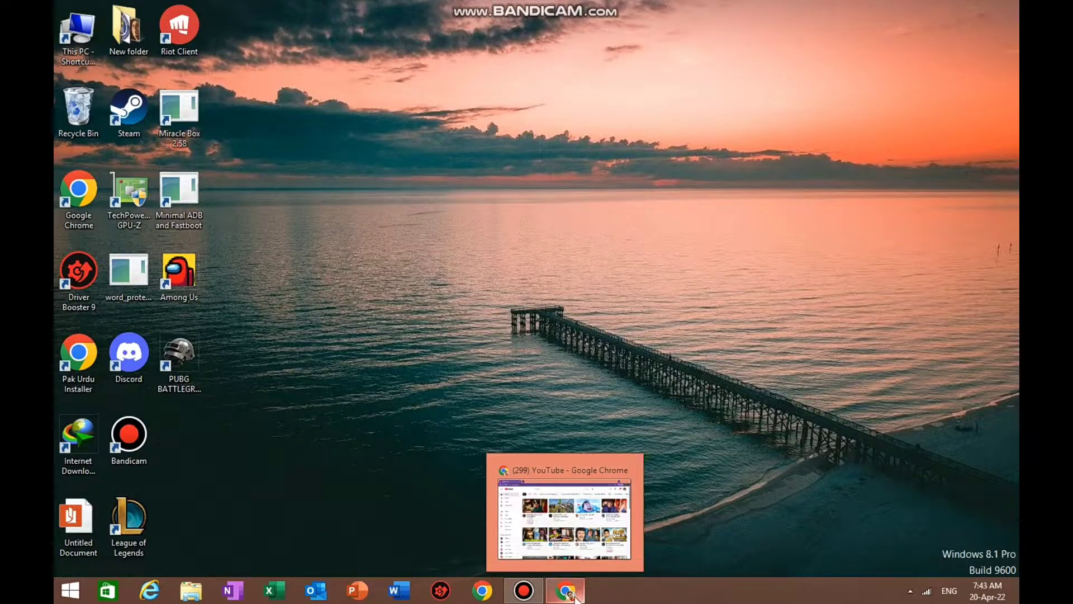
# Step: Restore the YouTube window and show the account menu with Location: United States
pyautogui.click(563, 590)
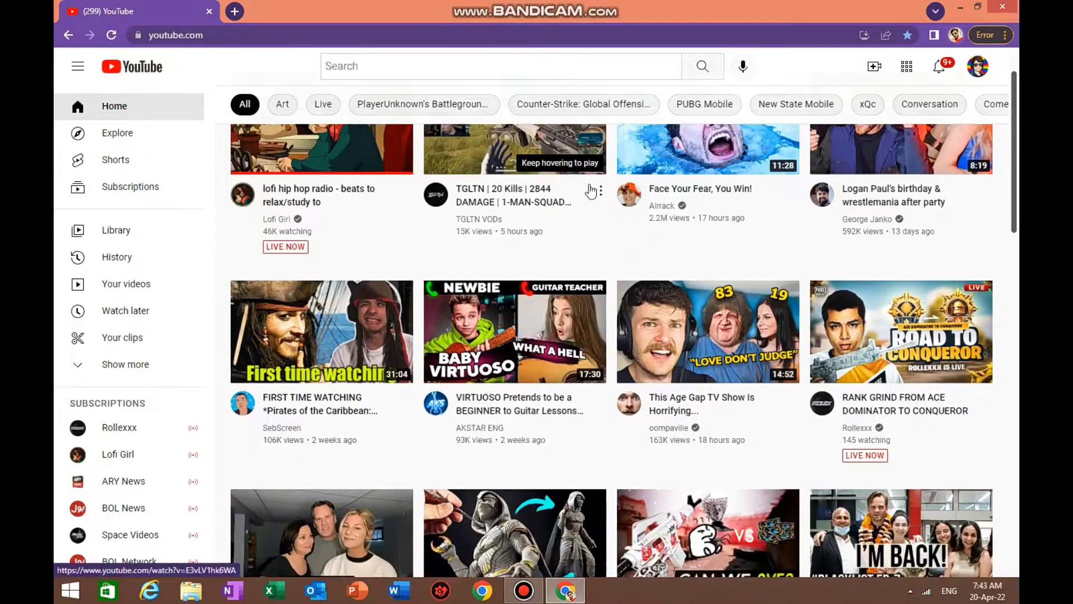
pyautogui.scroll(-3)
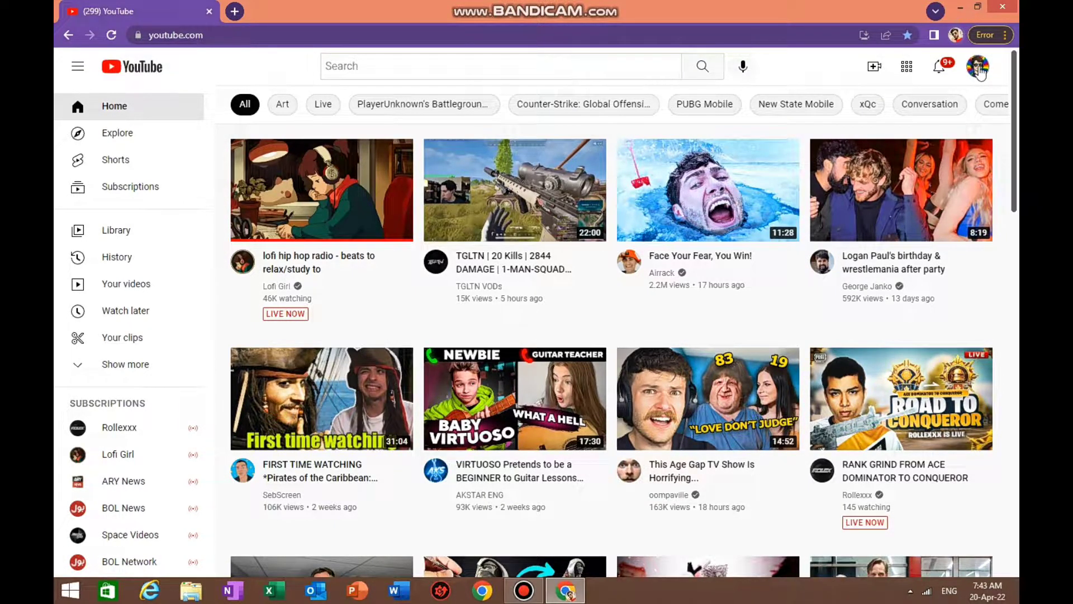
pyautogui.click(978, 66)
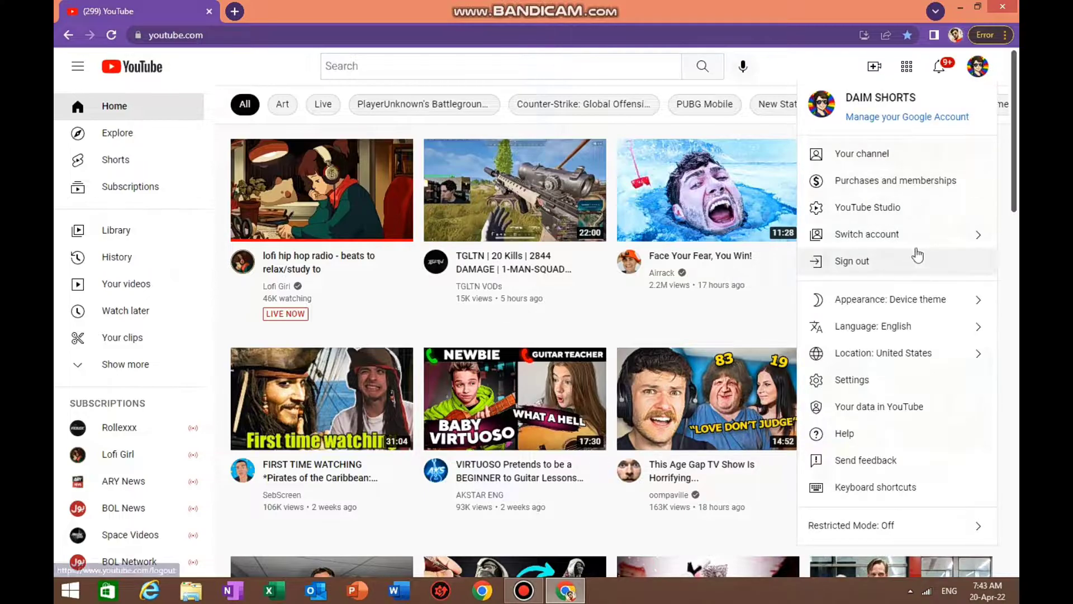
pyautogui.moveTo(903, 332)
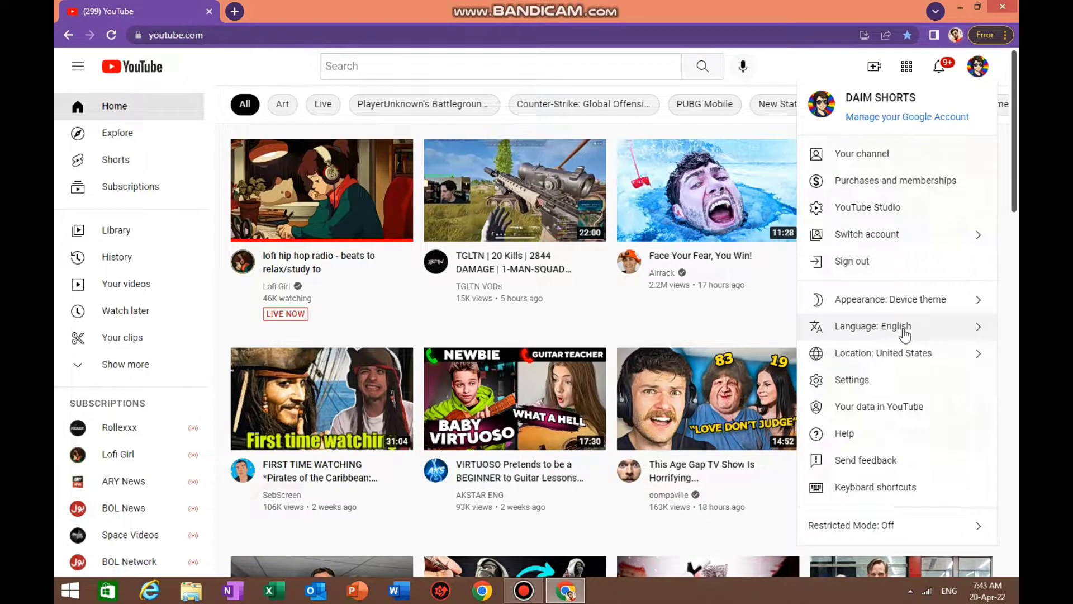
pyautogui.moveTo(905, 352)
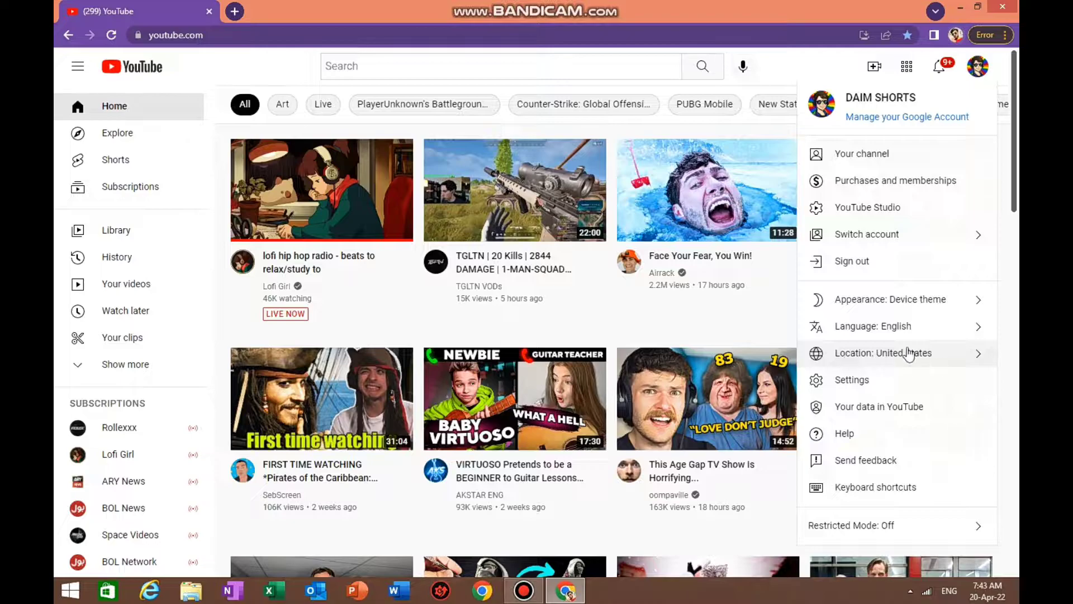
# Step: Show the content location country list from 'Location: United States' and browse through it
pyautogui.click(883, 352)
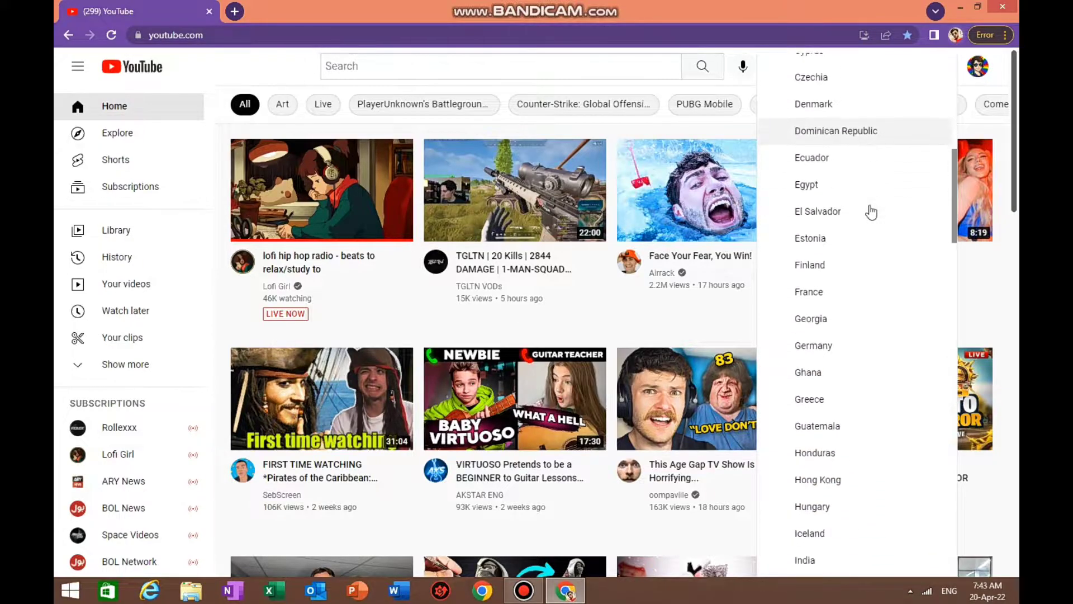
pyautogui.scroll(-3)
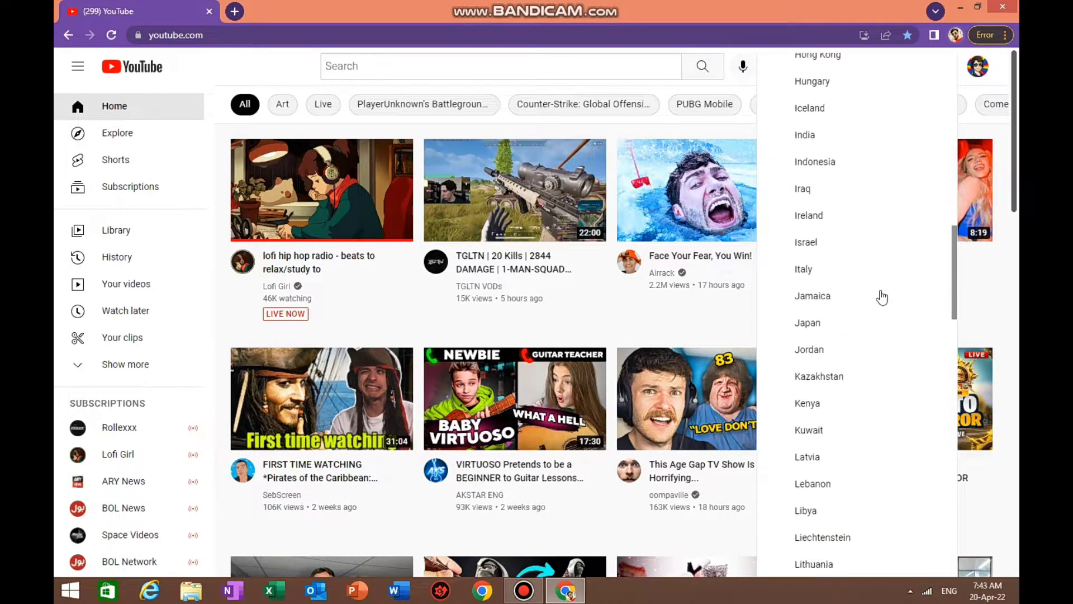
pyautogui.scroll(-3)
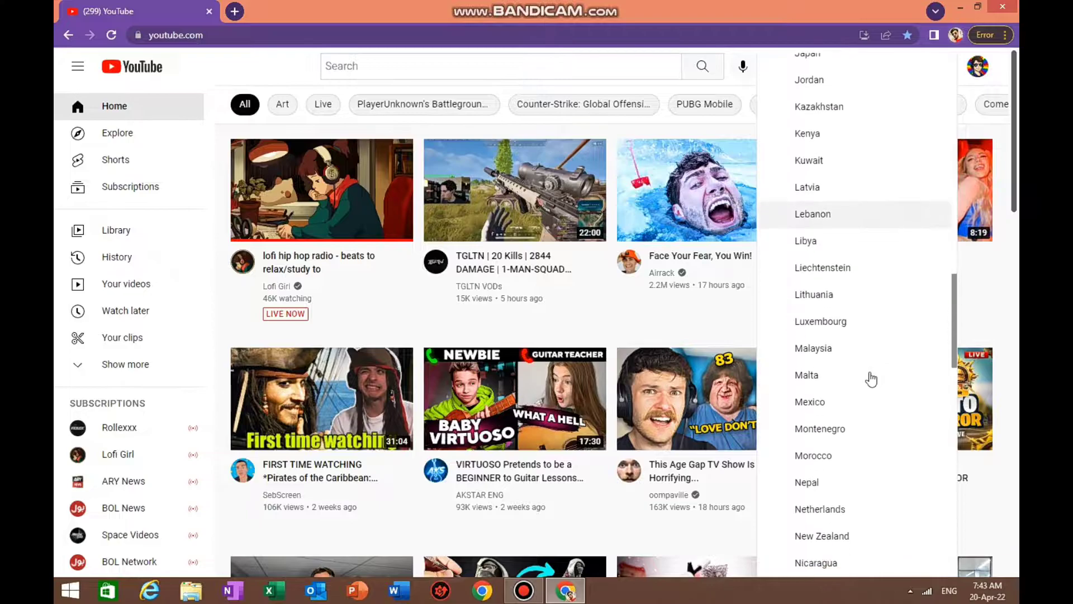
pyautogui.scroll(-3)
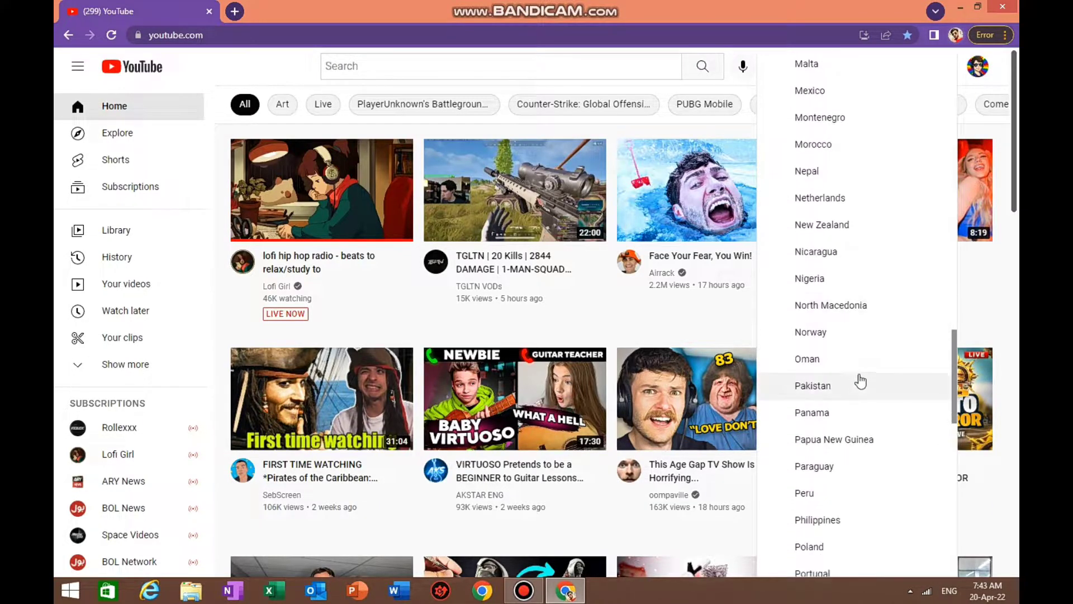
pyautogui.scroll(-3)
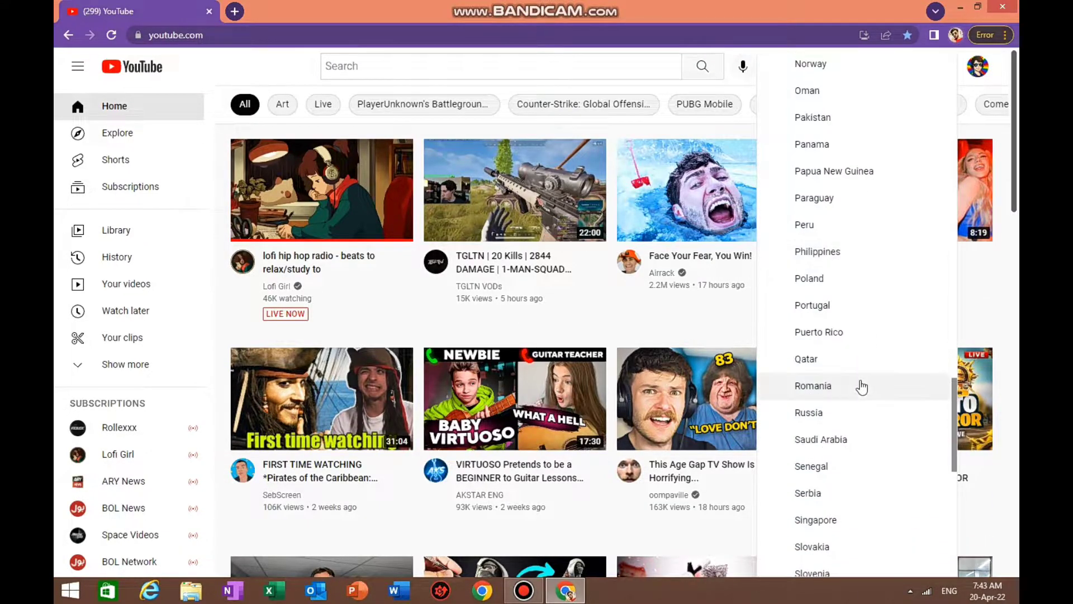
pyautogui.scroll(-3)
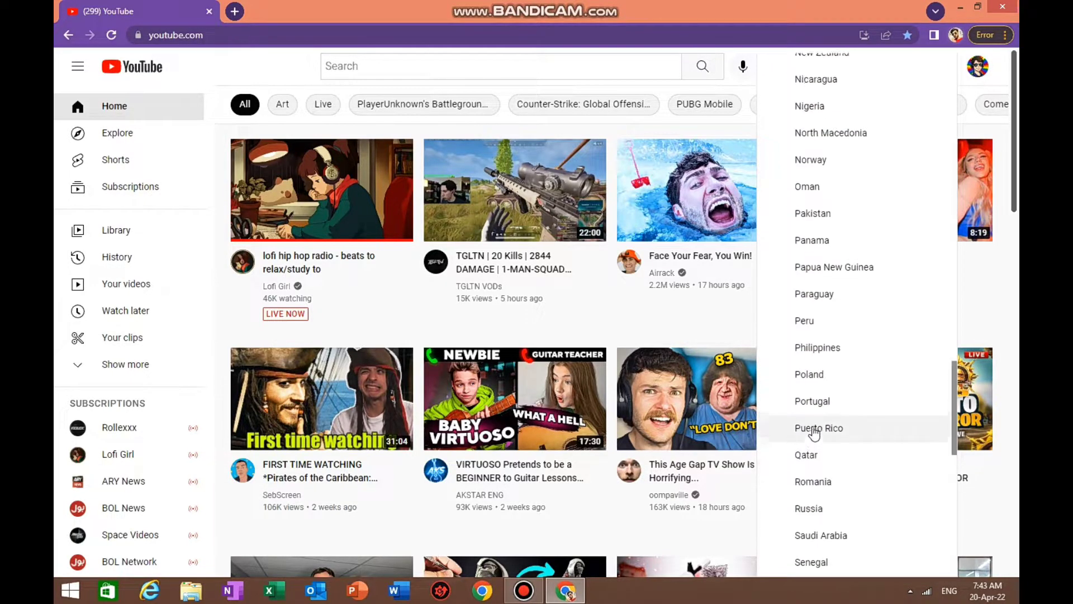
pyautogui.scroll(3)
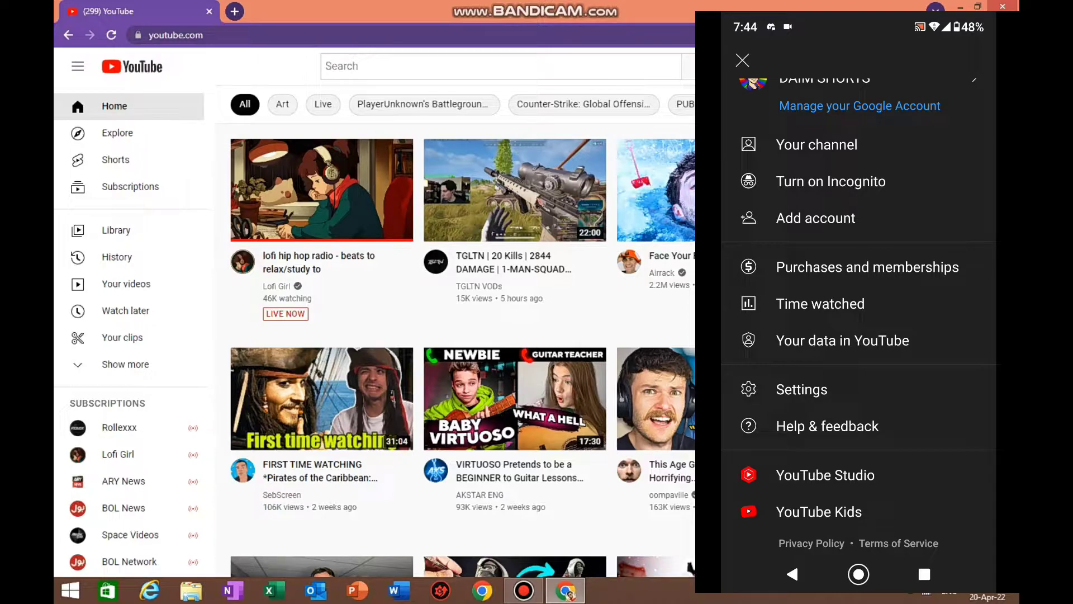
# Step: Reach Settings > General in the app and scroll to the Location entry showing United States
pyautogui.click(800, 389)
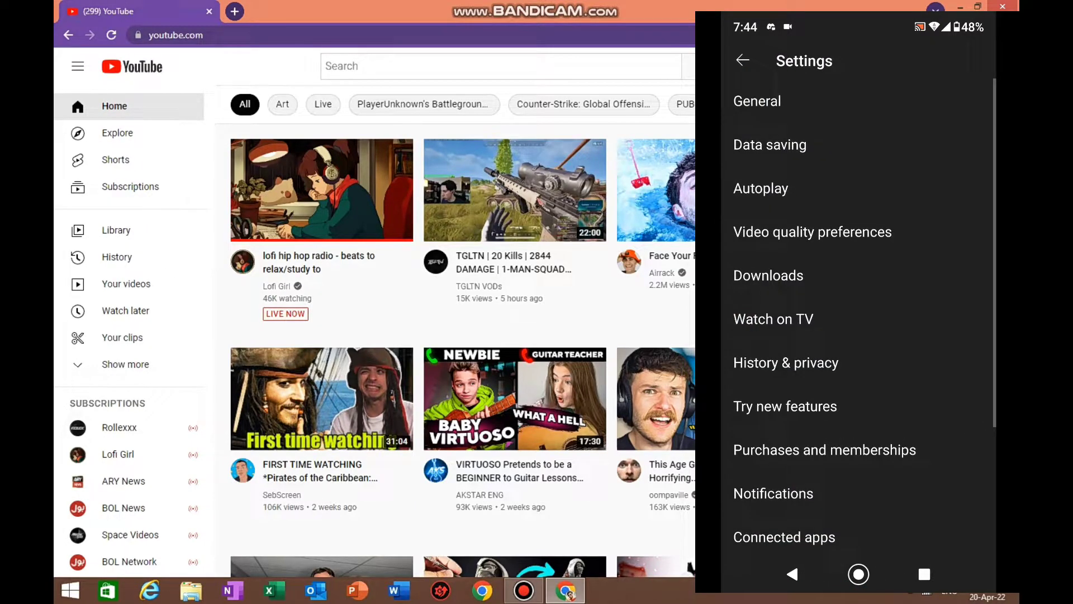
pyautogui.click(756, 101)
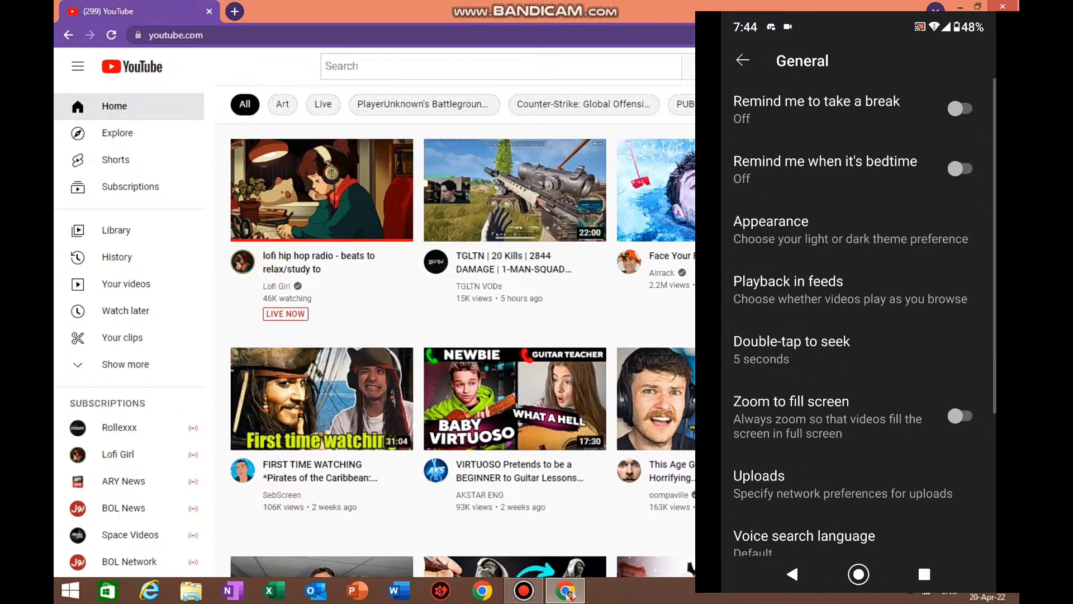
pyautogui.scroll(-3)
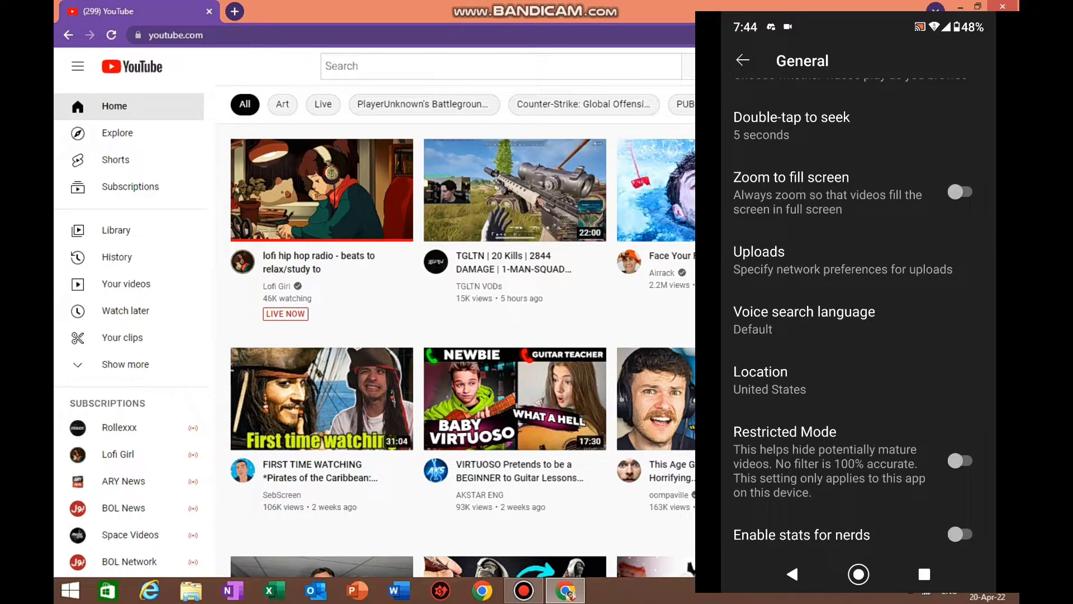
# Step: Show the Location country radio list and browse down to Puerto Rico through South Africa
pyautogui.click(760, 371)
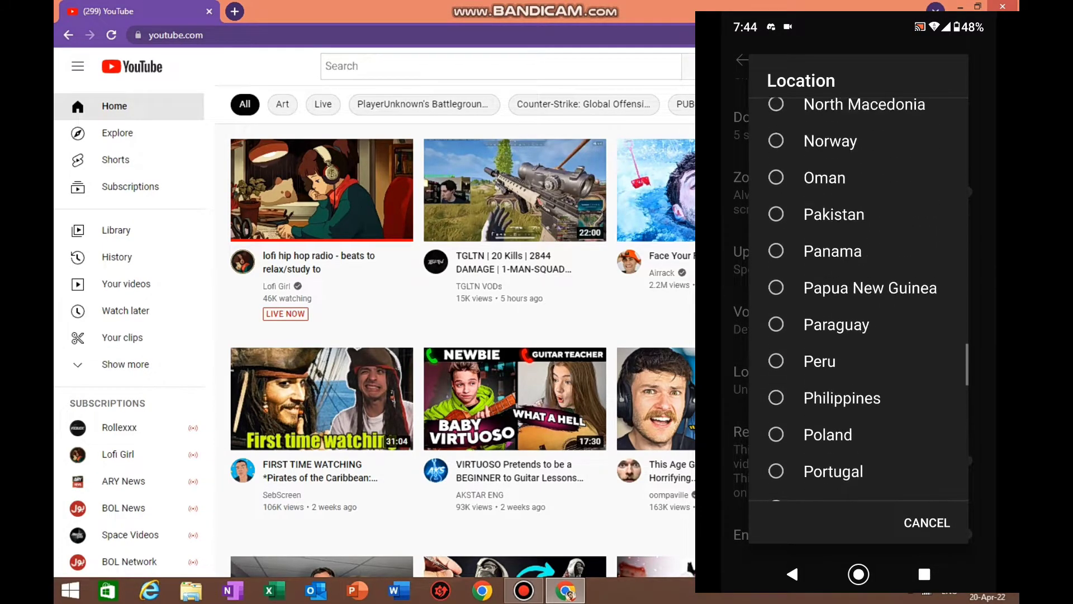
pyautogui.scroll(3)
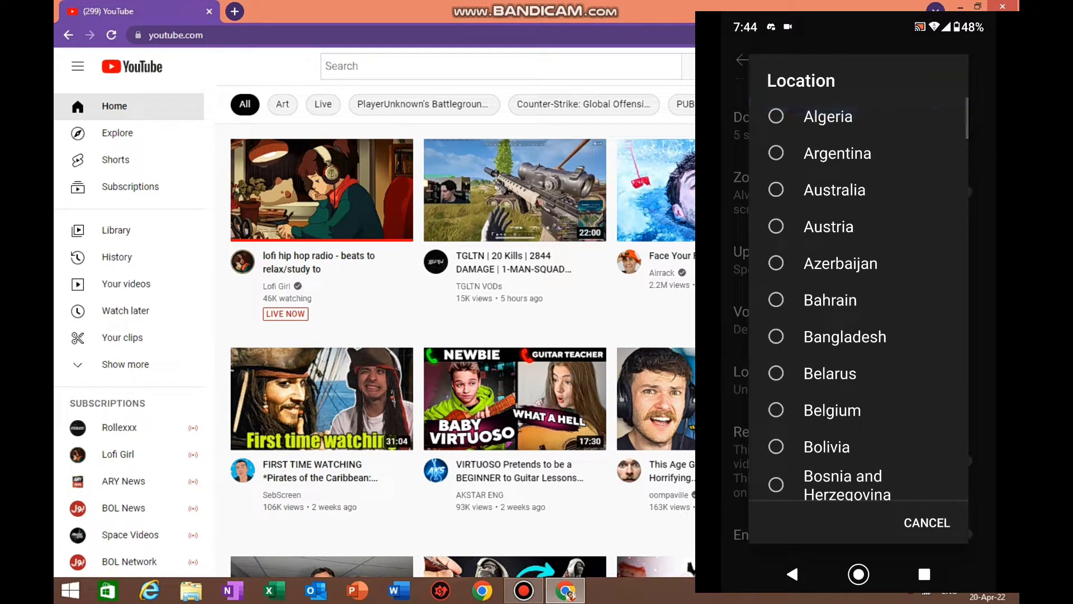
pyautogui.scroll(-3)
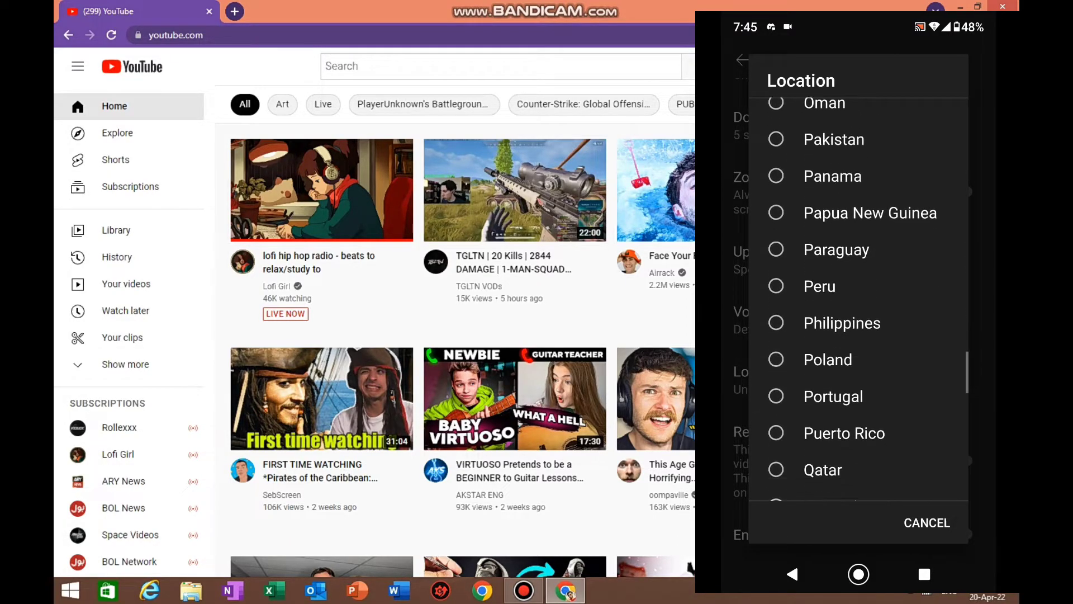
pyautogui.scroll(-3)
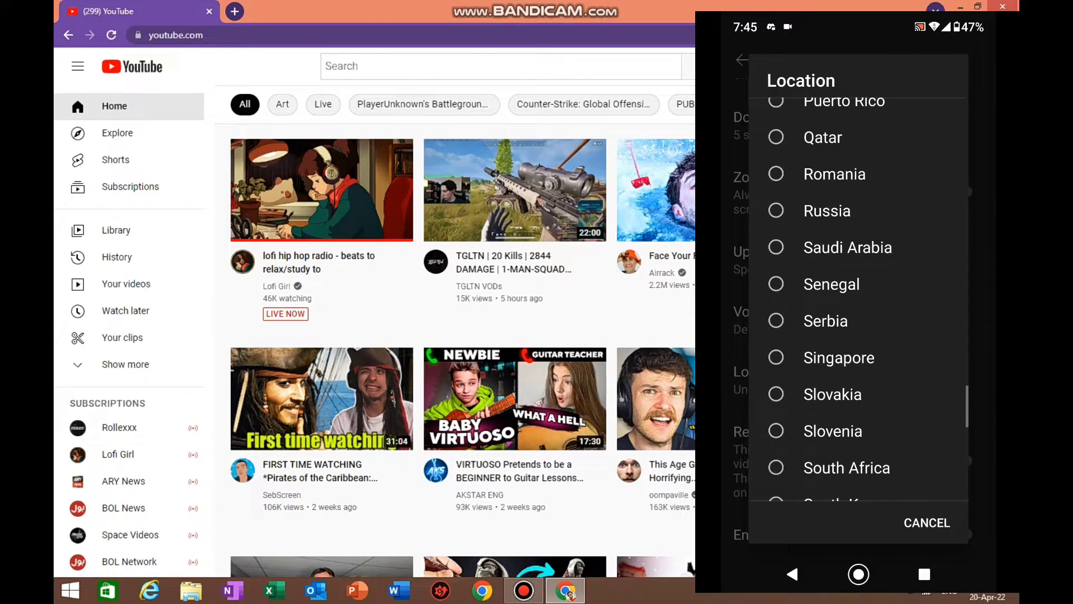